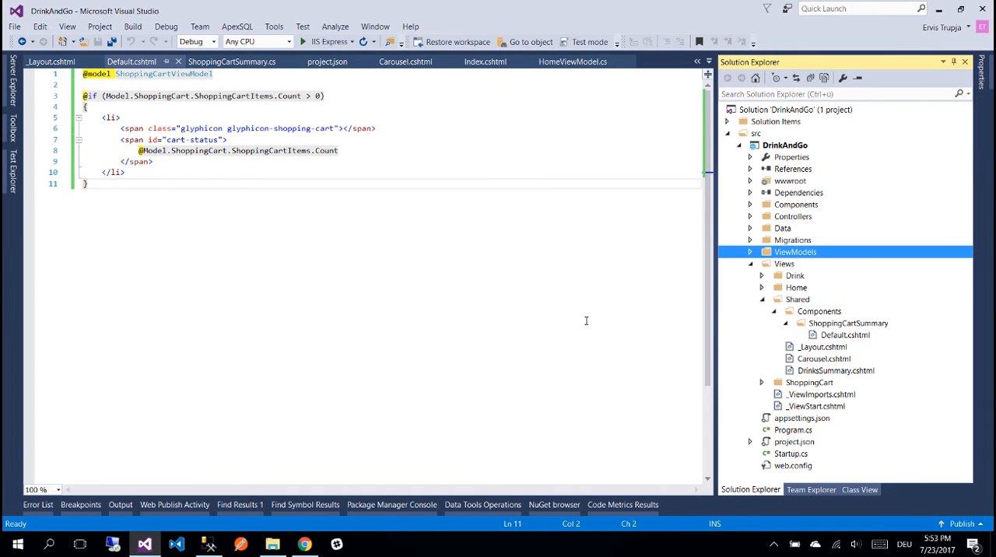
Step: Create a new class file named EmailTagHelper in the DrinkAndGo project
{"action": "right_click", "coordinate": [784, 145]}
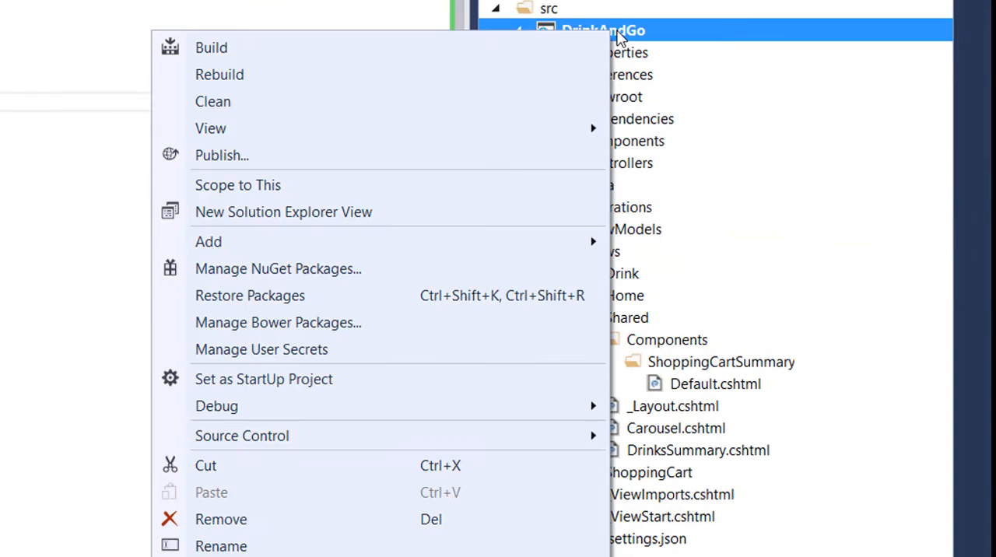
{"action": "type", "text": "TagHe"}
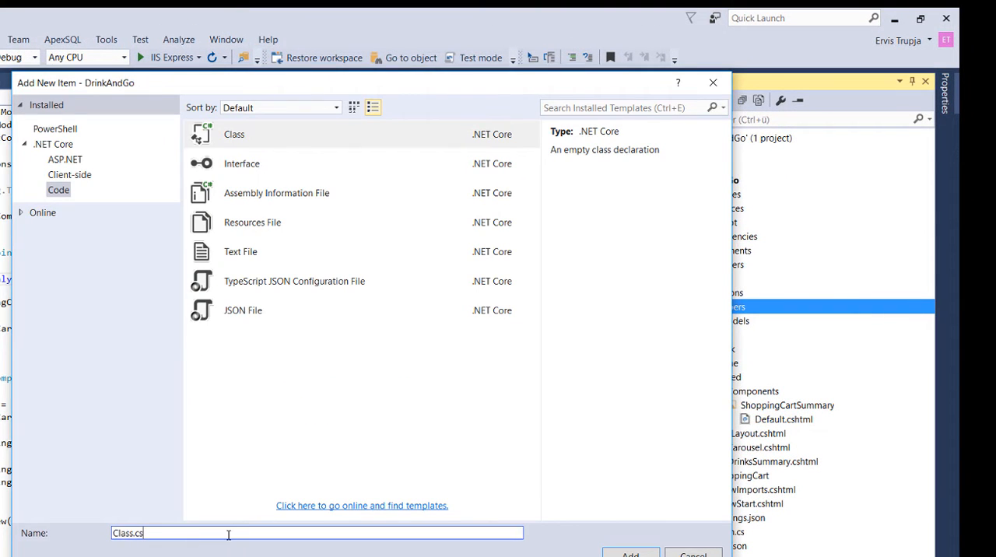
{"action": "type", "text": "Email"}
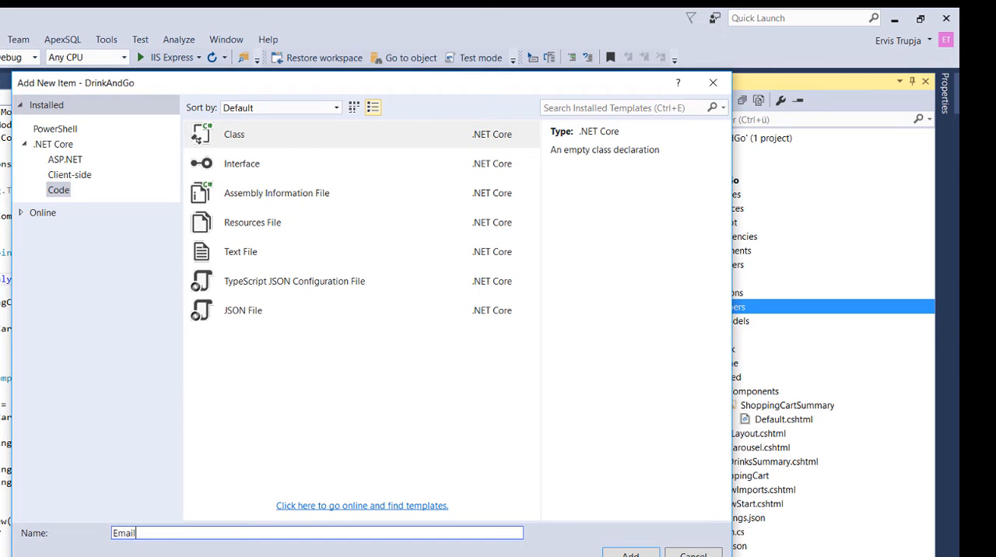
{"action": "left_click", "coordinate": [629, 553]}
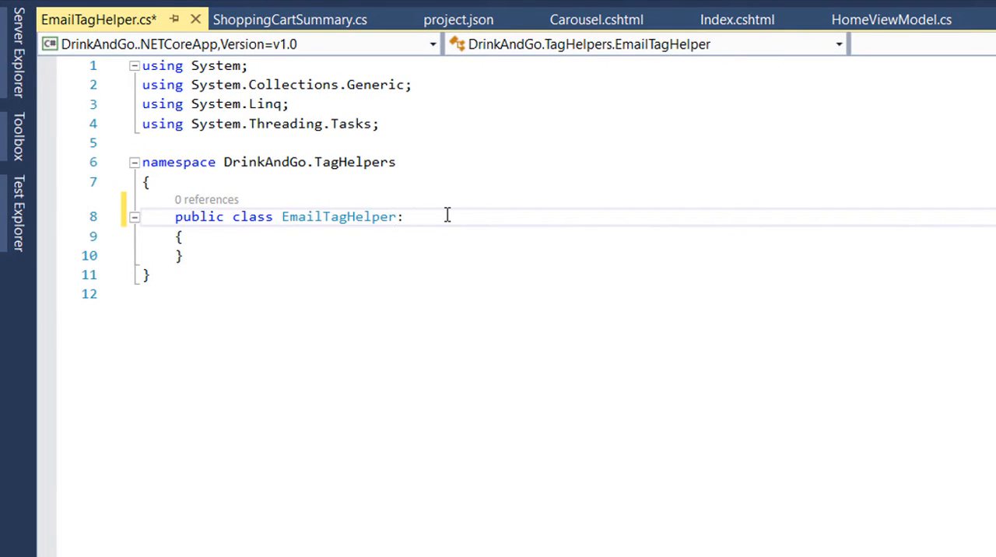
Step: Derive EmailTagHelper from TagHelper, adding the using Microsoft.AspNetCore.Razor.TagHelpers directive
{"action": "type", "text": "TagH"}
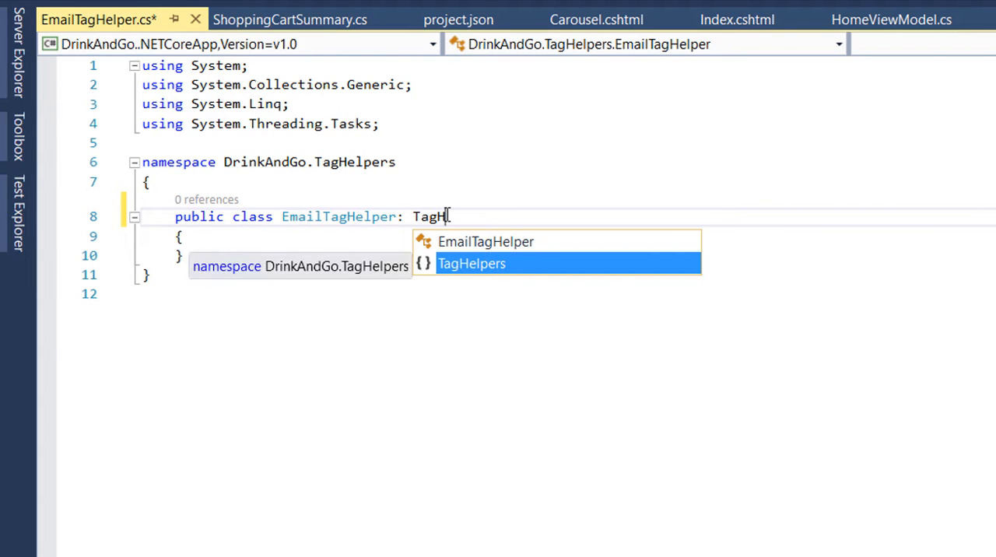
{"action": "key", "text": "Tab"}
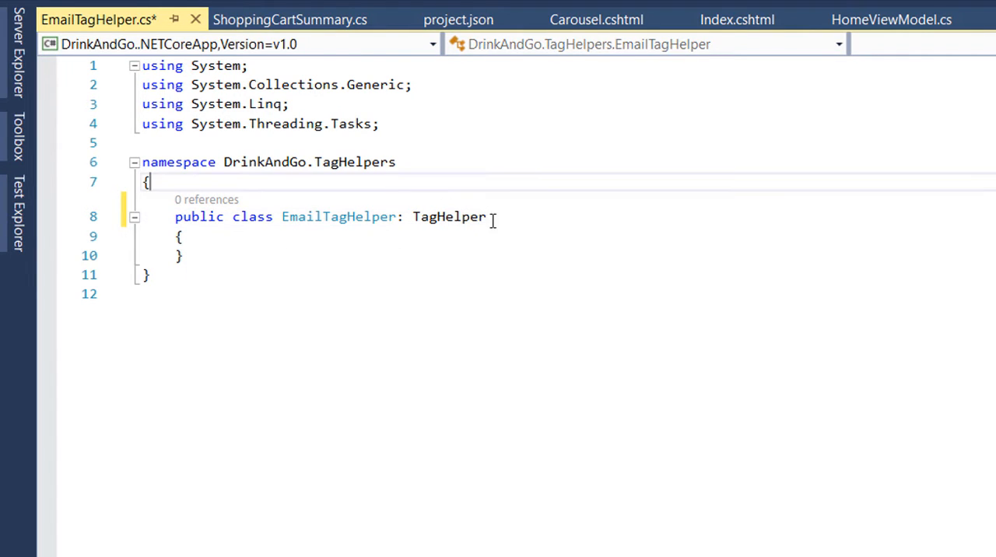
{"action": "left_click", "coordinate": [106, 216]}
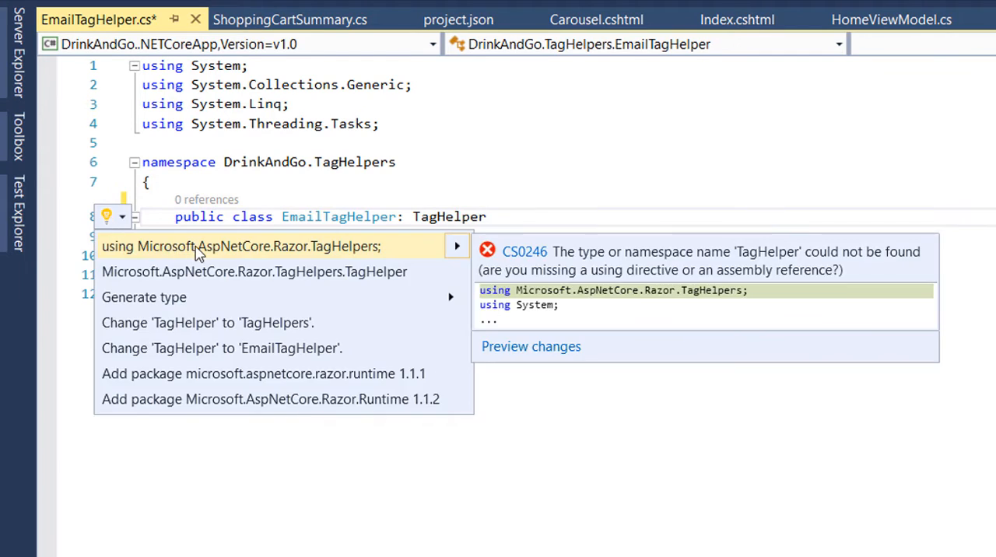
{"action": "left_click", "coordinate": [242, 246]}
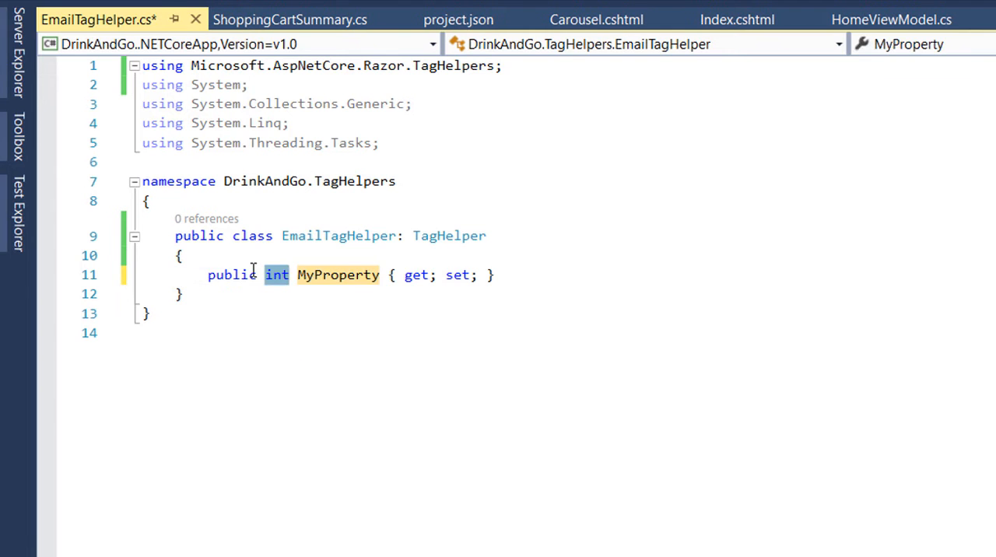
Step: Add public string Address and Content properties via the prop snippet
{"action": "type", "text": "string A"}
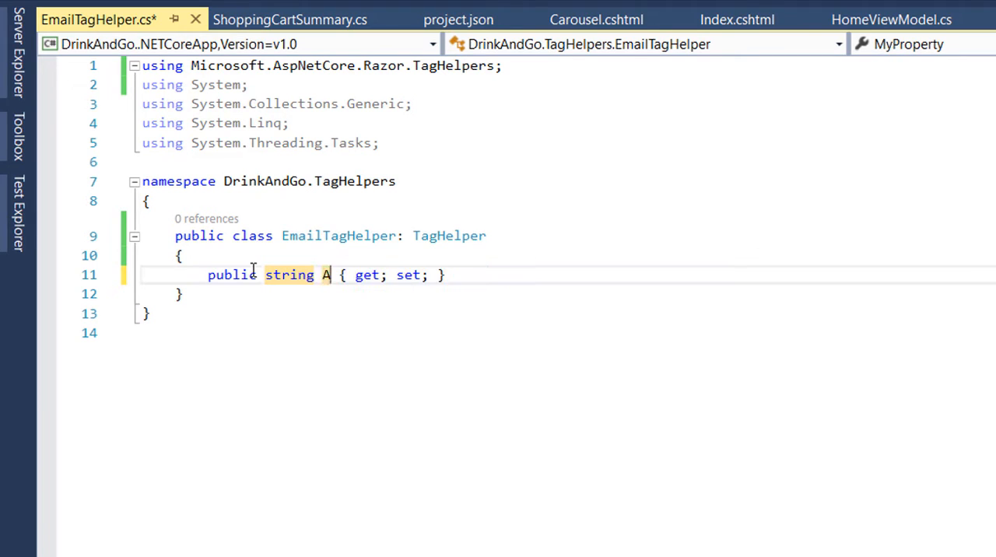
{"action": "type", "text": "ddress"}
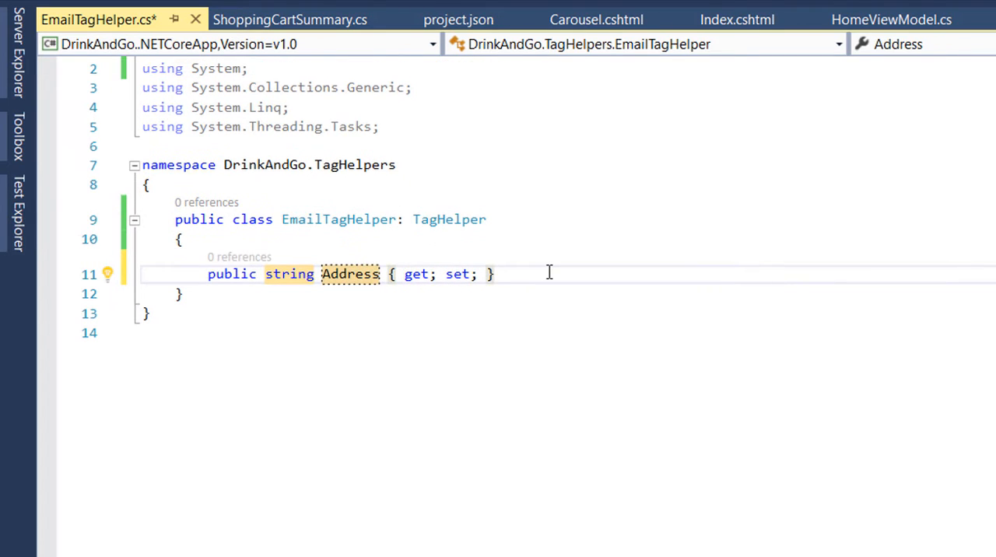
{"action": "key", "text": "Enter"}
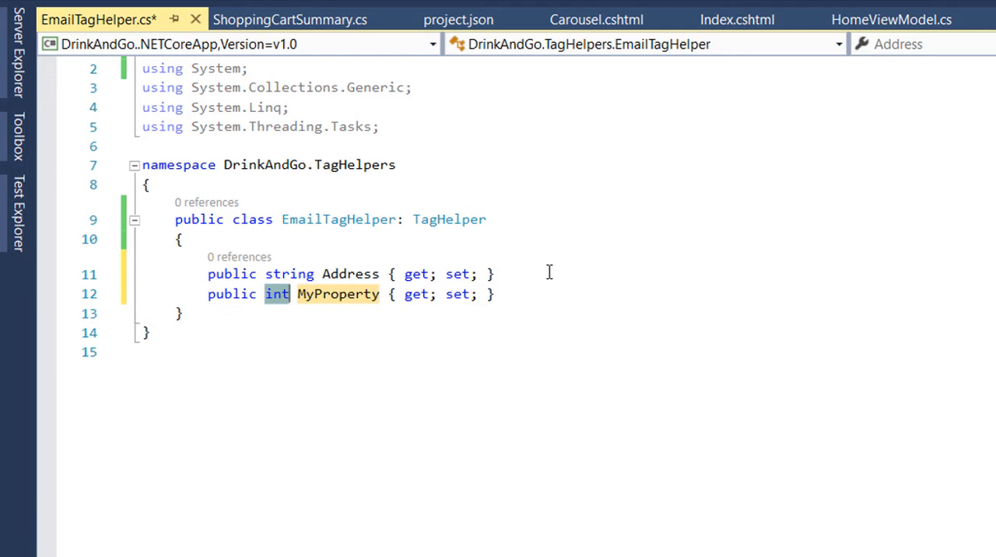
{"action": "type", "text": "string Conten"}
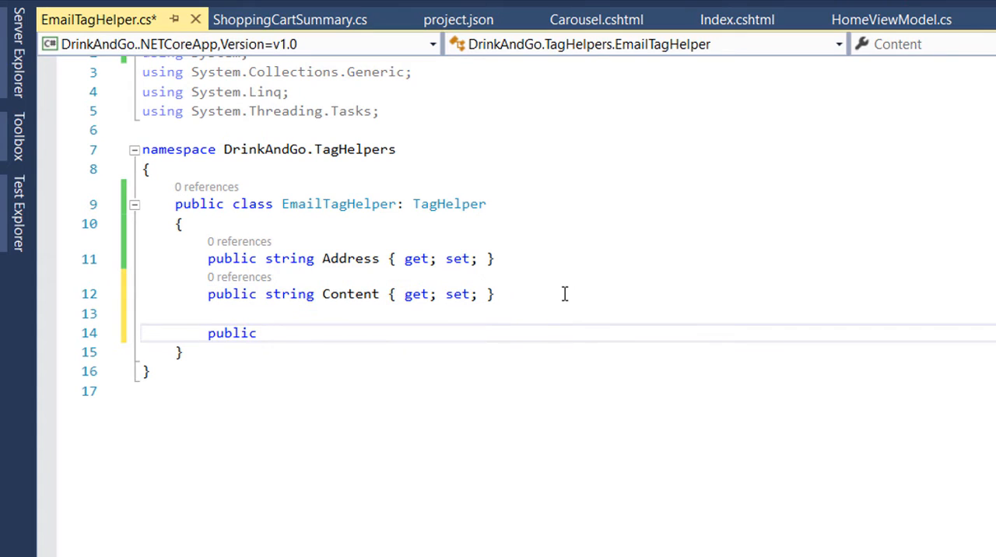
Step: Override Process and replace the base call with output.TagName = "a"
{"action": "type", "text": "override void"}
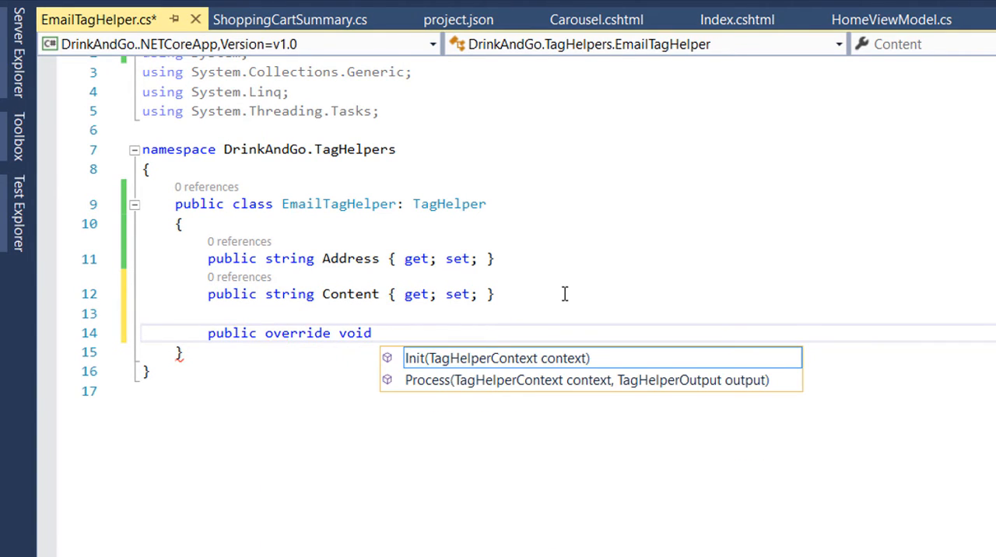
{"action": "type", "text": "Proce"}
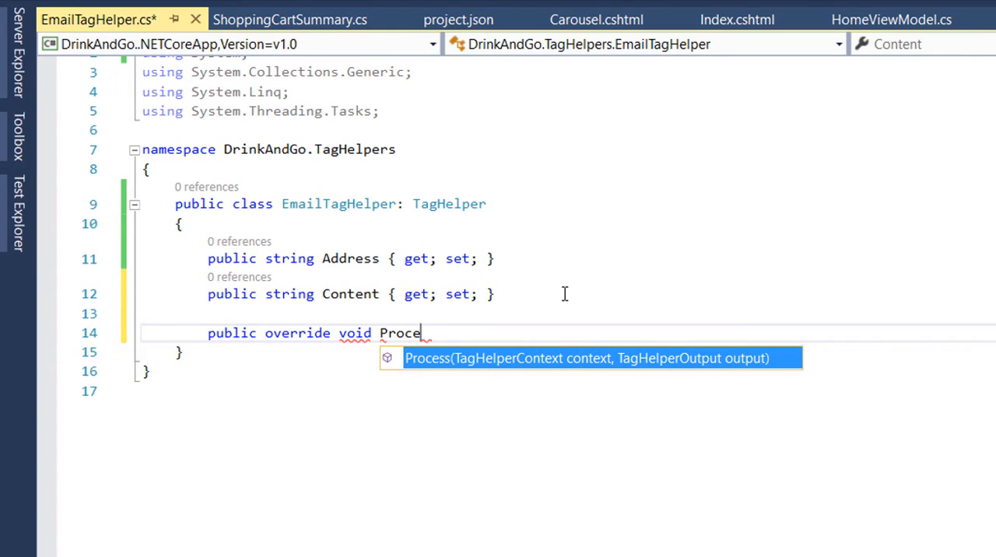
{"action": "key", "text": "Tab"}
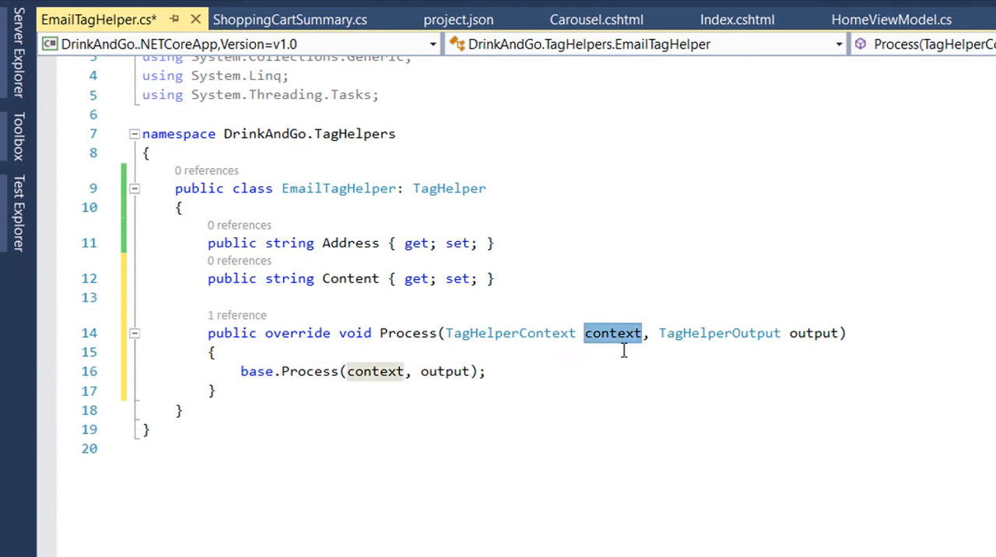
{"action": "double_click", "coordinate": [508, 333]}
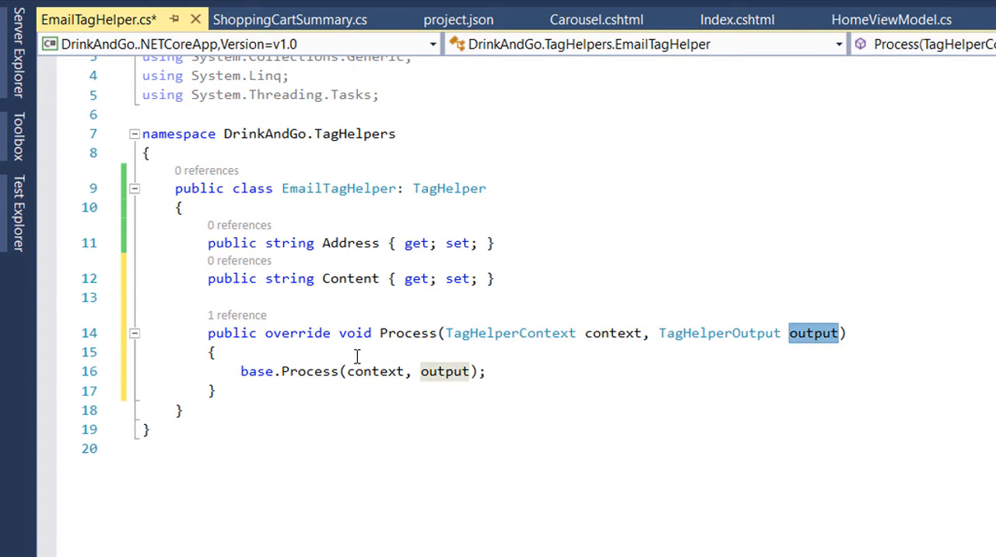
{"action": "type", "text": "output"}
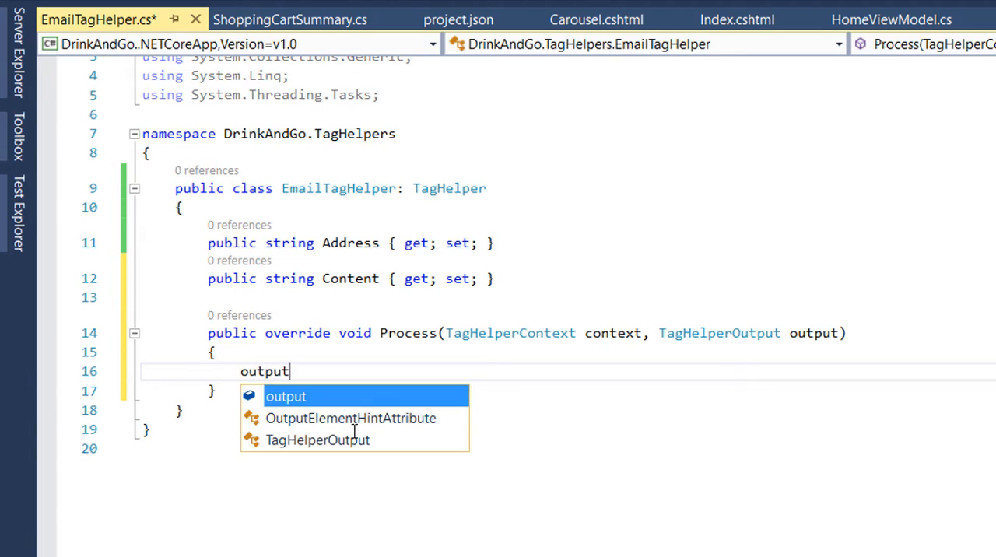
{"action": "type", "text": ".ta"}
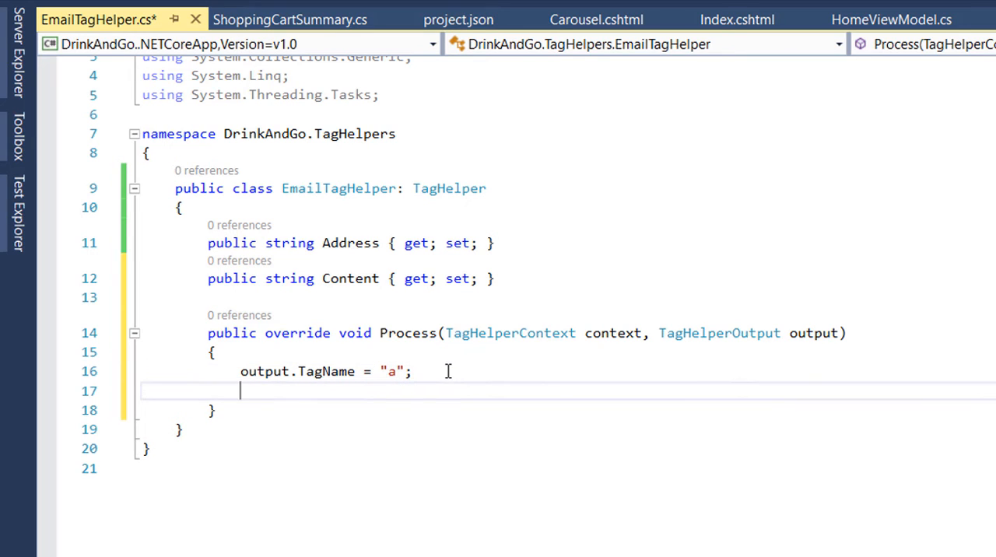
Step: Set the href attribute to "mailto:" + Address via output.Attributes.SetAttribute
{"action": "type", "text": "output.Attributes"}
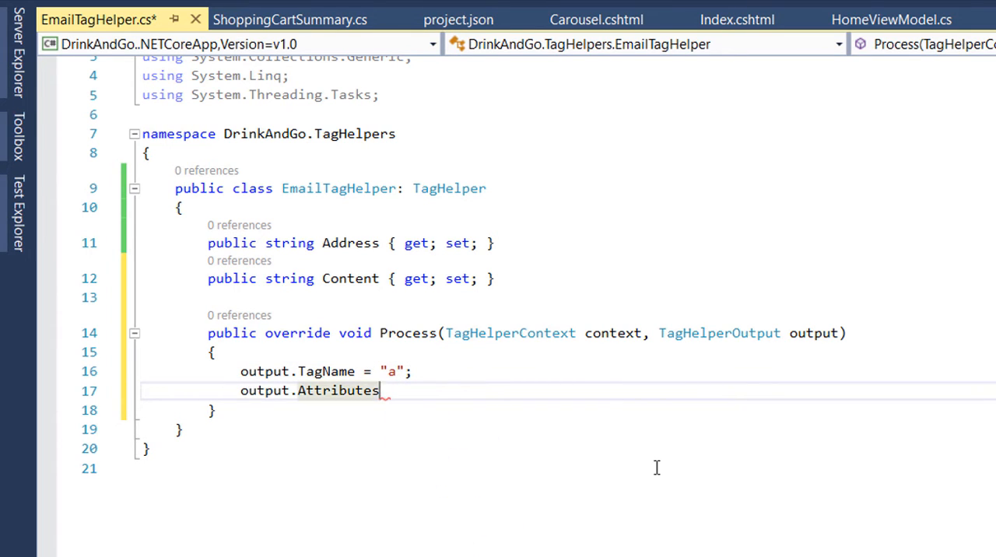
{"action": "type", "text": "."}
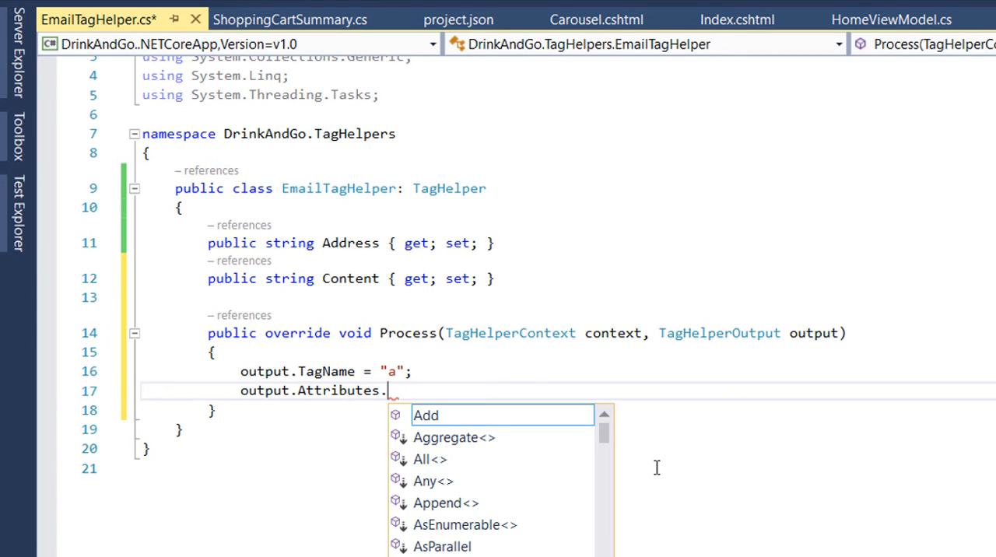
{"action": "type", "text": "SetAttribute("}
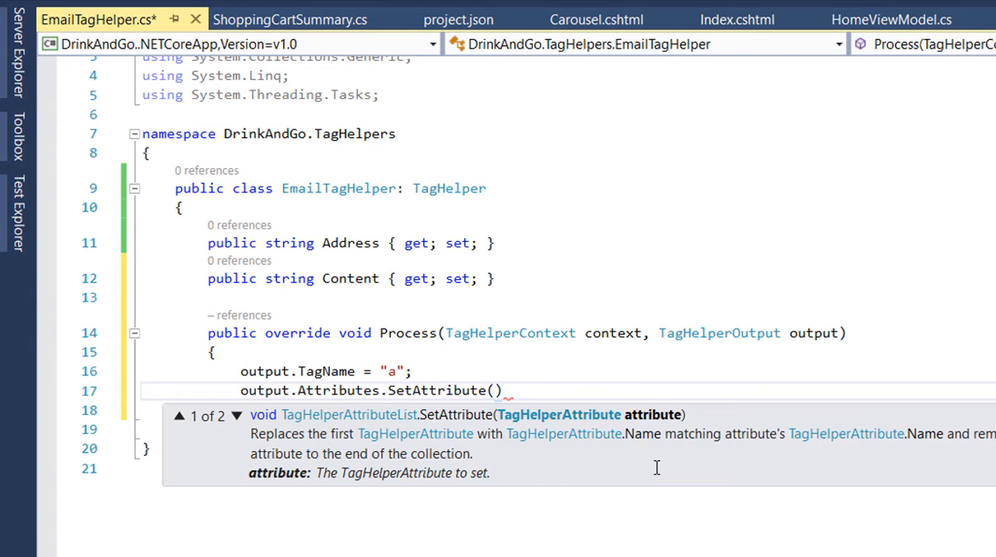
{"action": "type", "text": "\"\""}
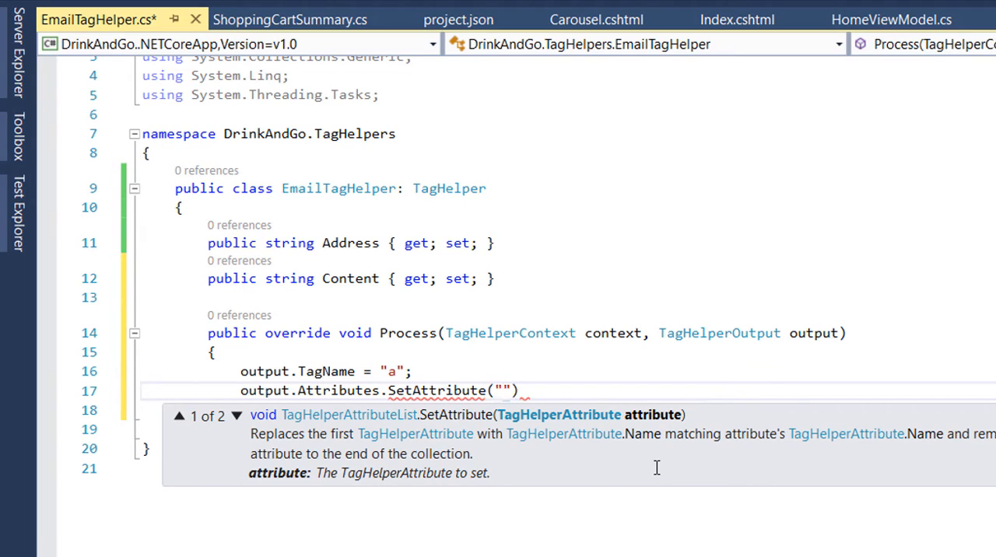
{"action": "type", "text": "href"}
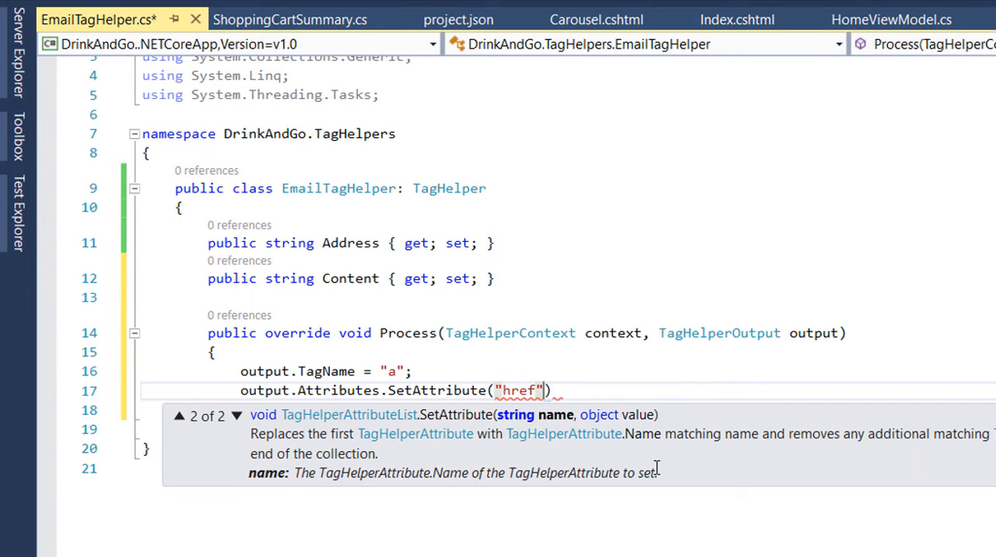
{"action": "type", "text": ",\"\""}
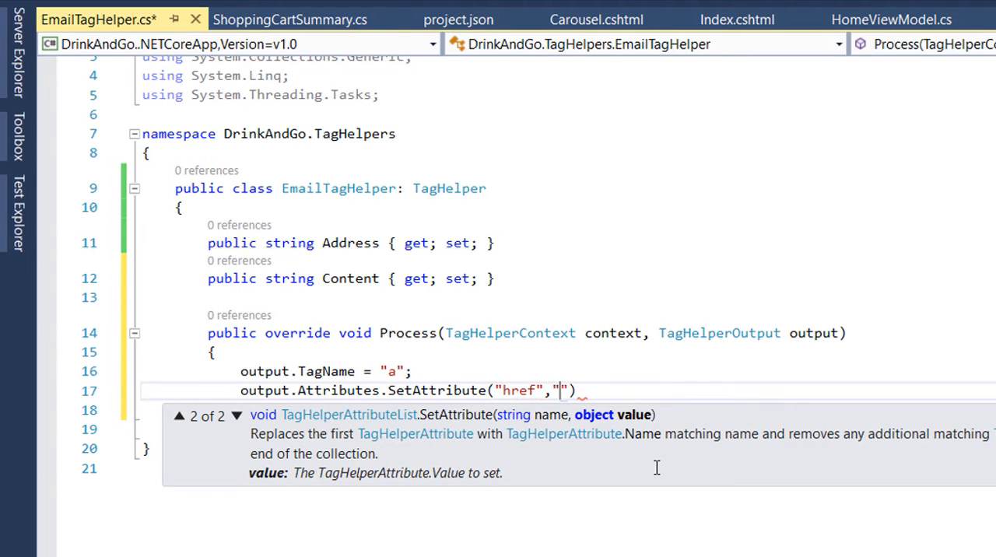
{"action": "type", "text": "mailto:"}
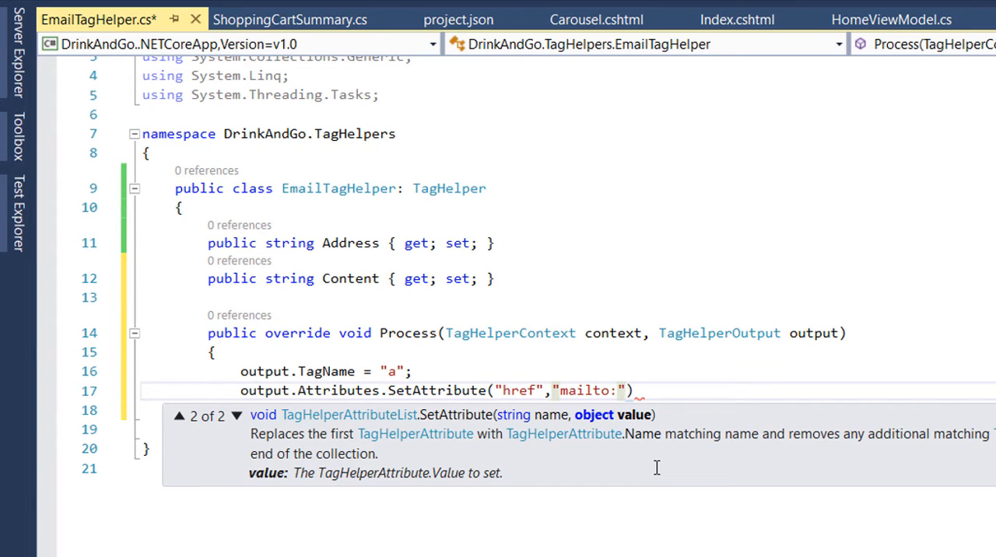
{"action": "type", "text": "+add"}
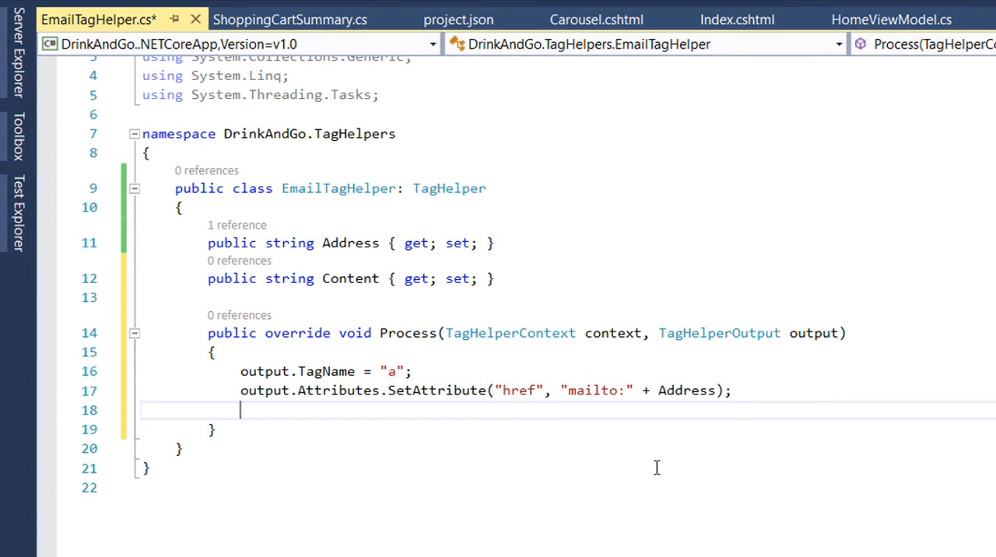
Step: Set the tag's inner content with output.Content.SetContent(Content)
{"action": "type", "text": "ou"}
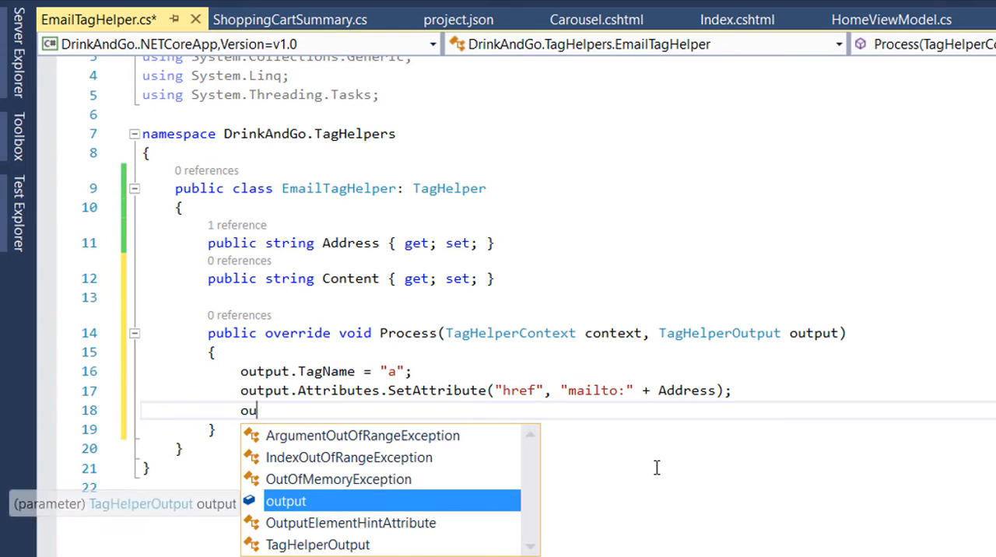
{"action": "type", "text": "tput."}
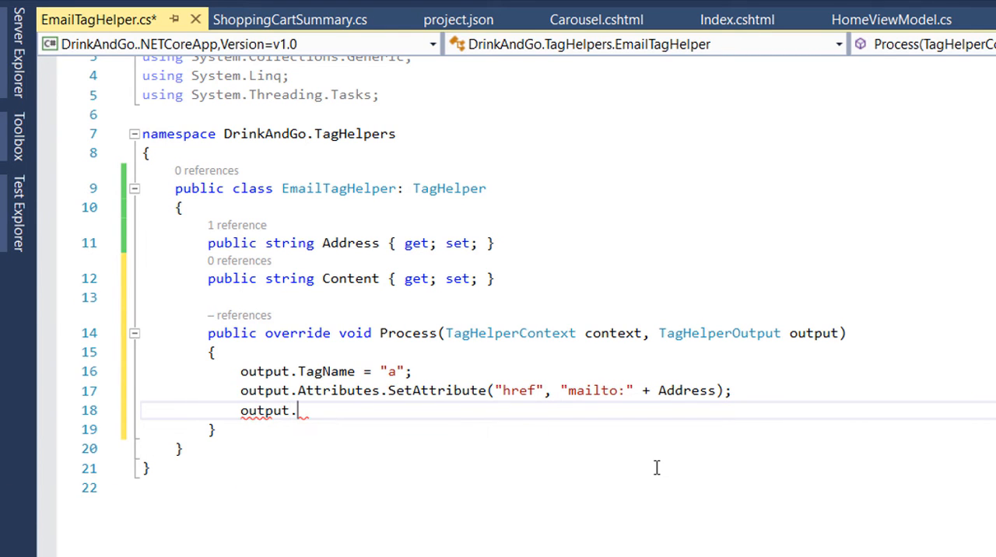
{"action": "type", "text": "Content"}
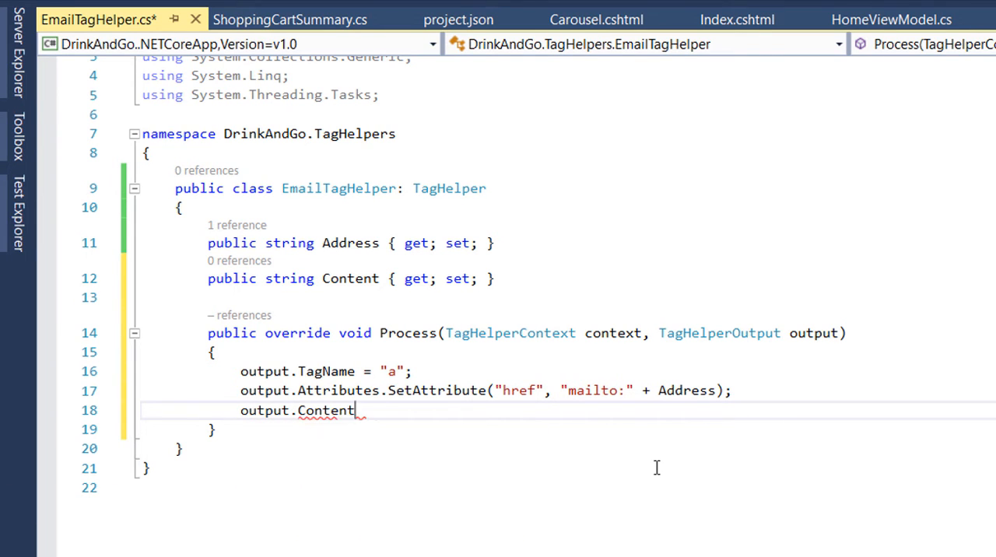
{"action": "type", "text": ".SetContent"}
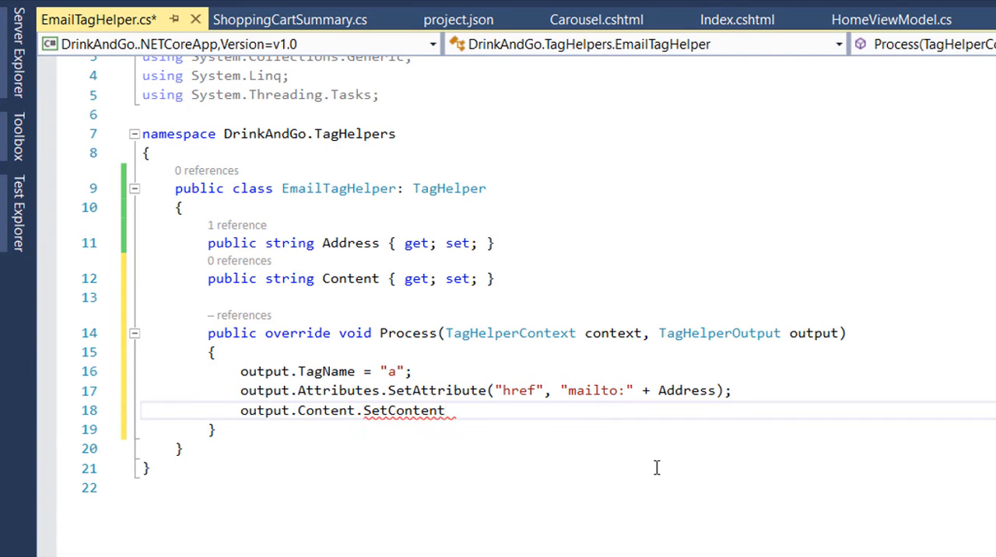
{"action": "type", "text": "(cont"}
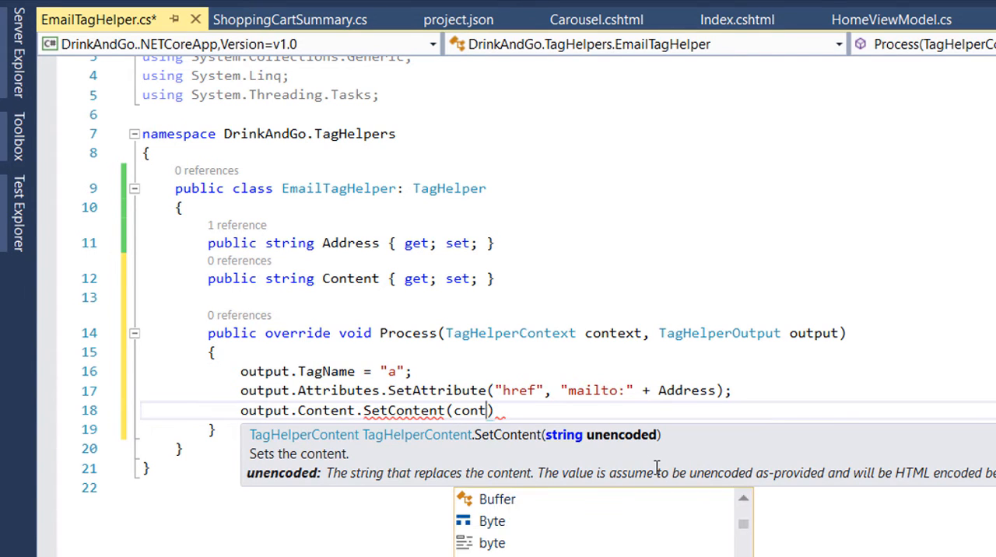
{"action": "type", "text": "Content)"}
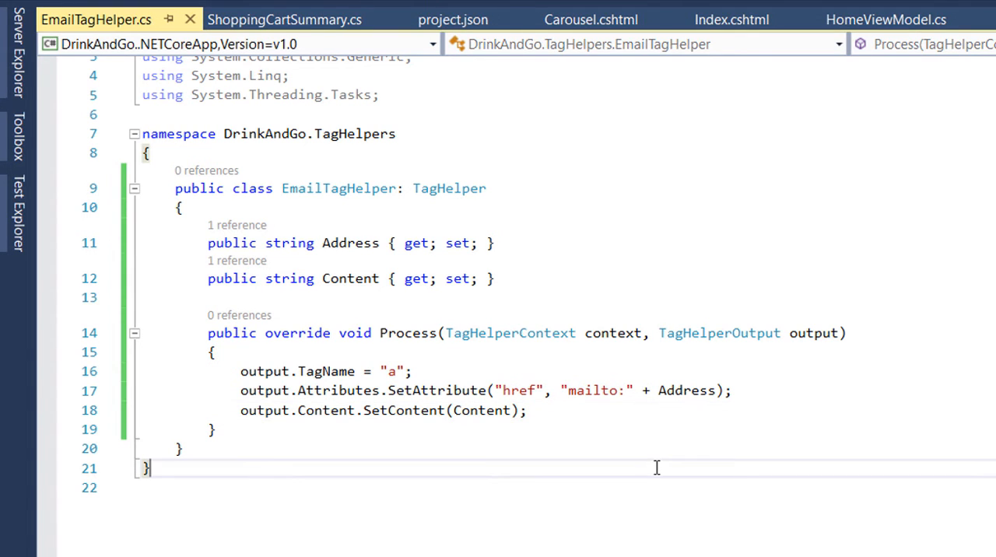
{"action": "mouse_move", "coordinate": [825, 464]}
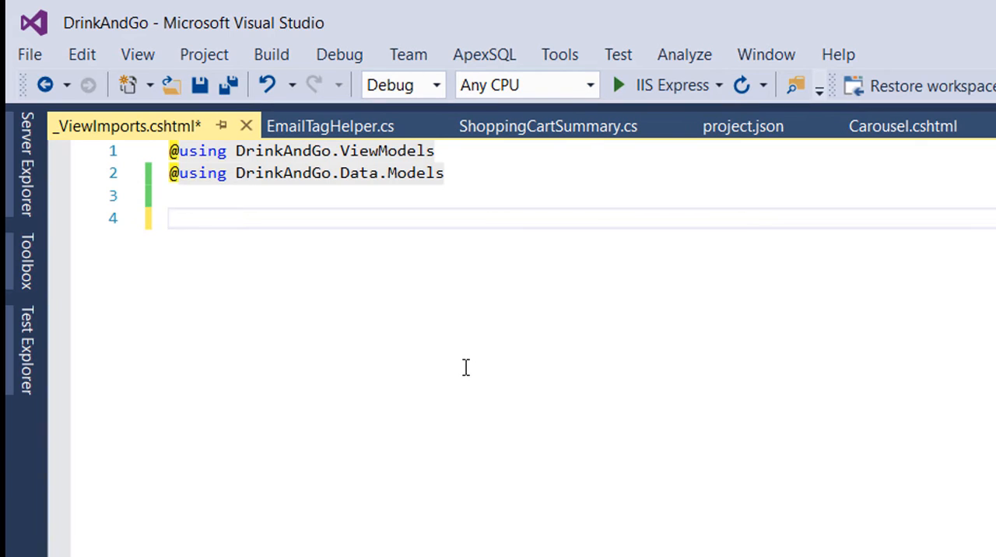
{"action": "type", "text": "@addTagHelper DrinkAndGo.TagHelpers.*, DrinkAndGo"}
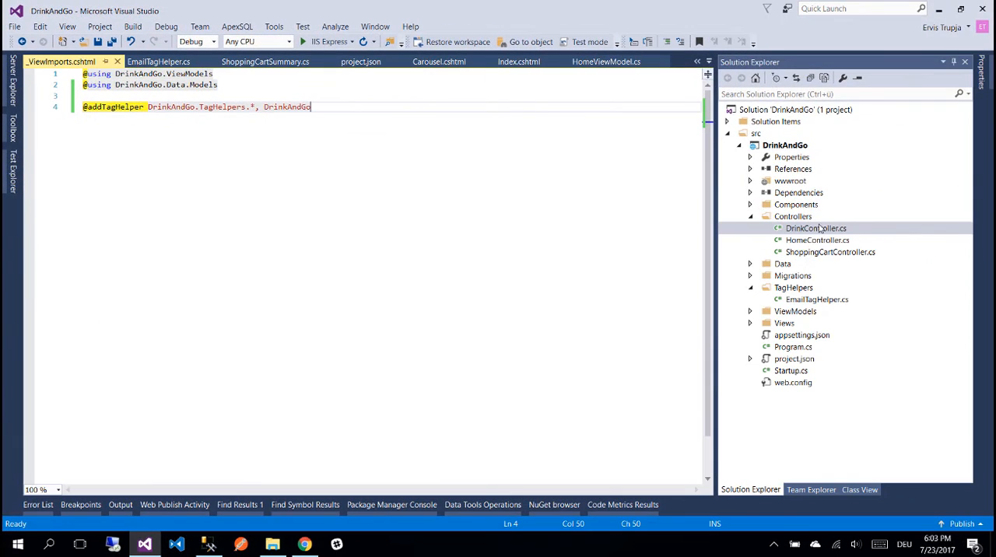
Step: Create an MVC Controller Class named ContactController in the Controllers folder
{"action": "right_click", "coordinate": [791, 216]}
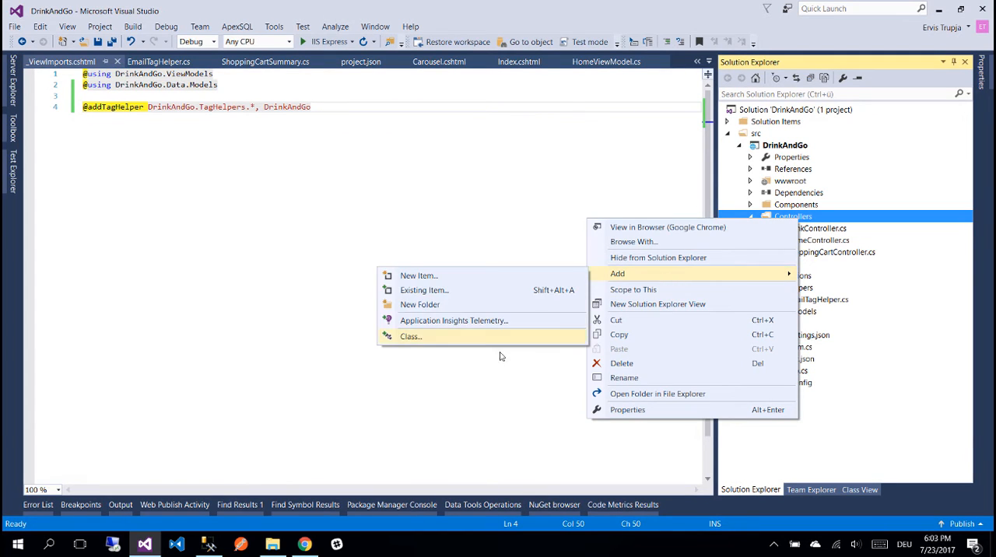
{"action": "left_click", "coordinate": [409, 336]}
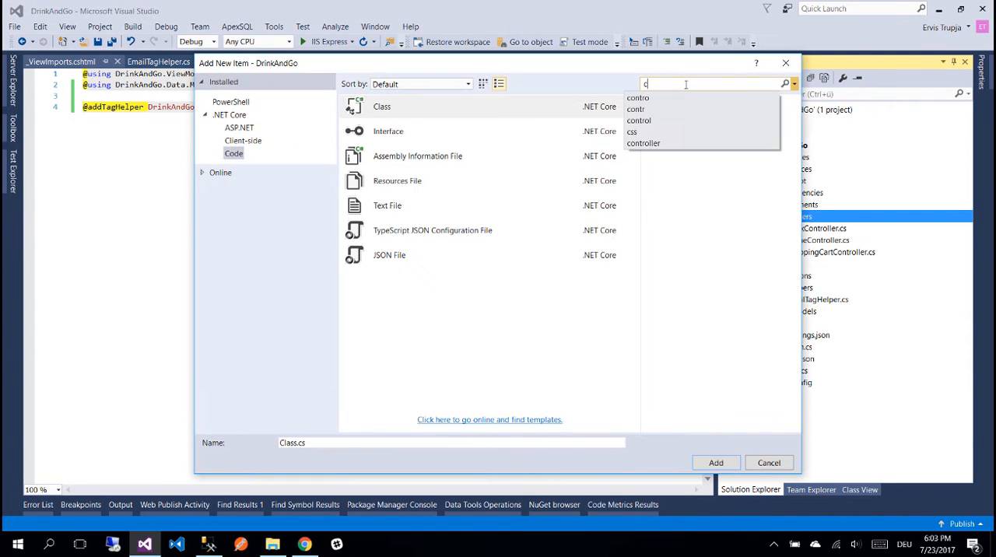
{"action": "type", "text": "ontroller"}
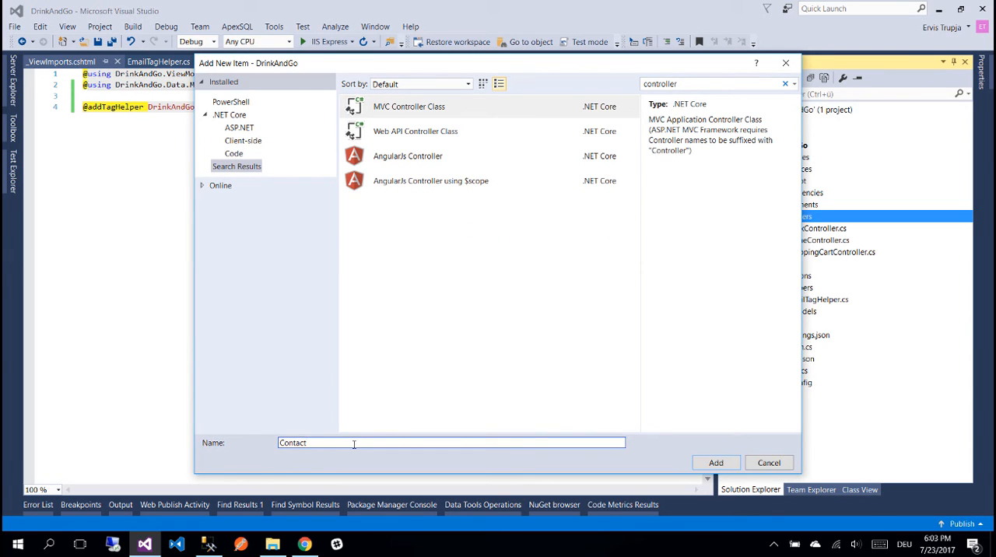
{"action": "type", "text": "Controller"}
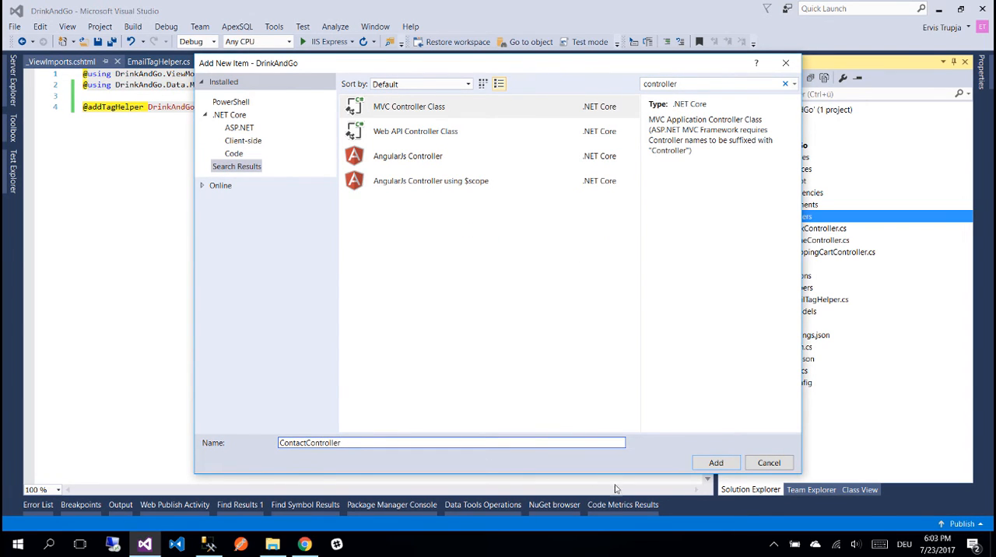
{"action": "left_click", "coordinate": [716, 462]}
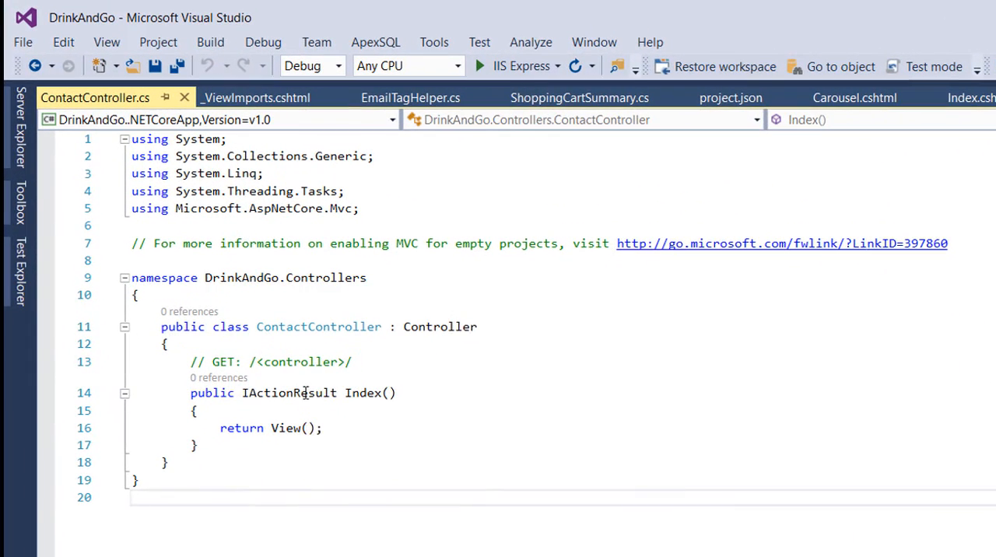
Step: Change the Index action's return type from IActionResult to ViewResult
{"action": "double_click", "coordinate": [290, 394]}
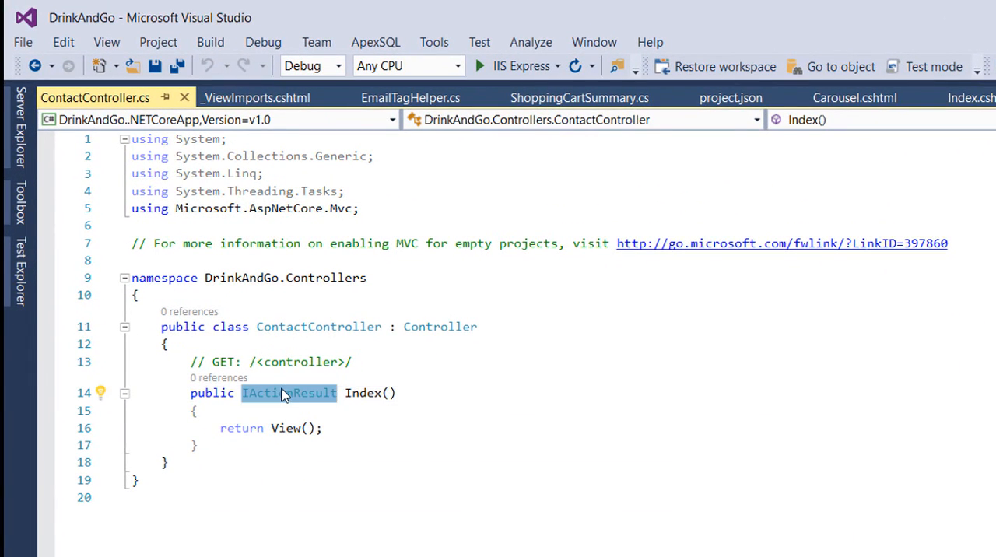
{"action": "type", "text": "ViewResult"}
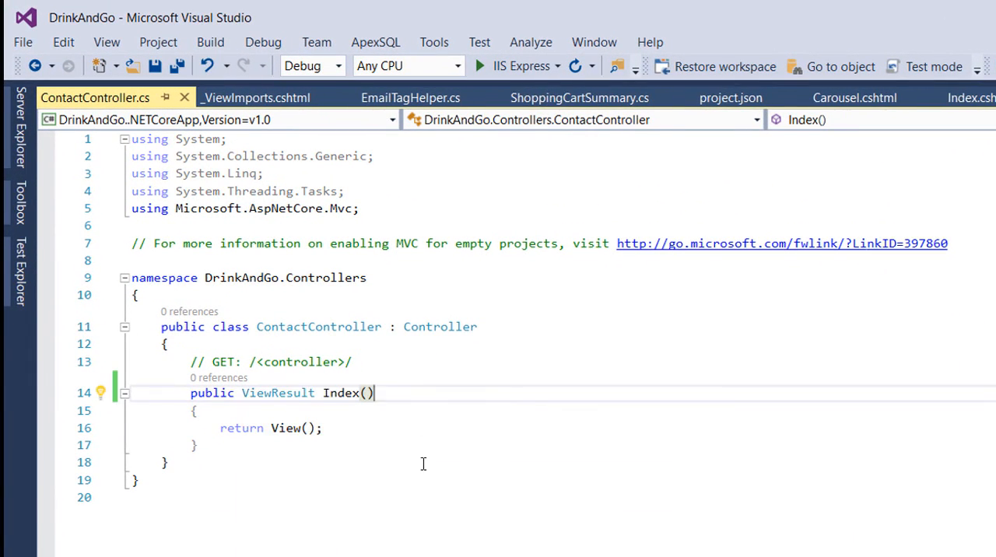
{"action": "mouse_move", "coordinate": [430, 466]}
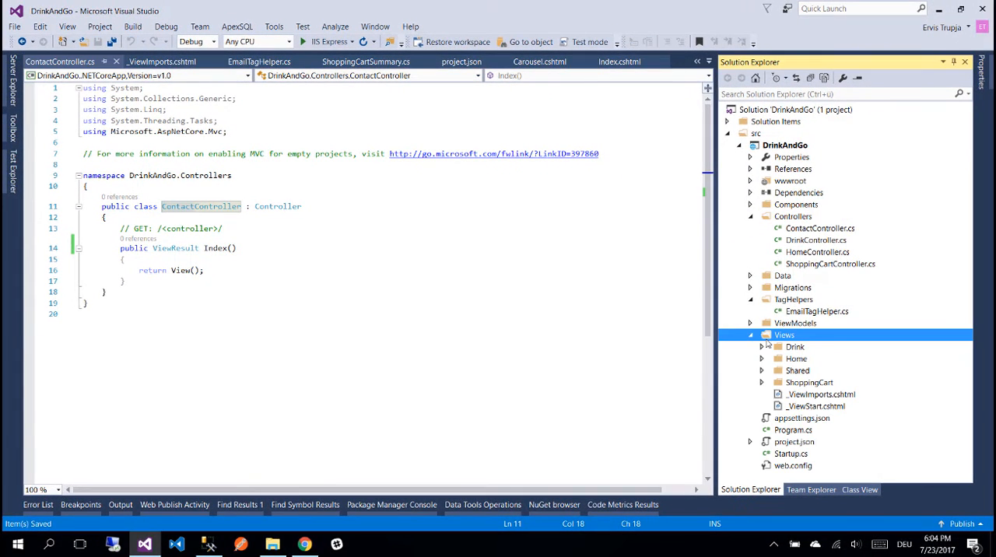
Step: Create a Contact folder under Views containing a new Index.cshtml MVC view page
{"action": "right_click", "coordinate": [784, 334]}
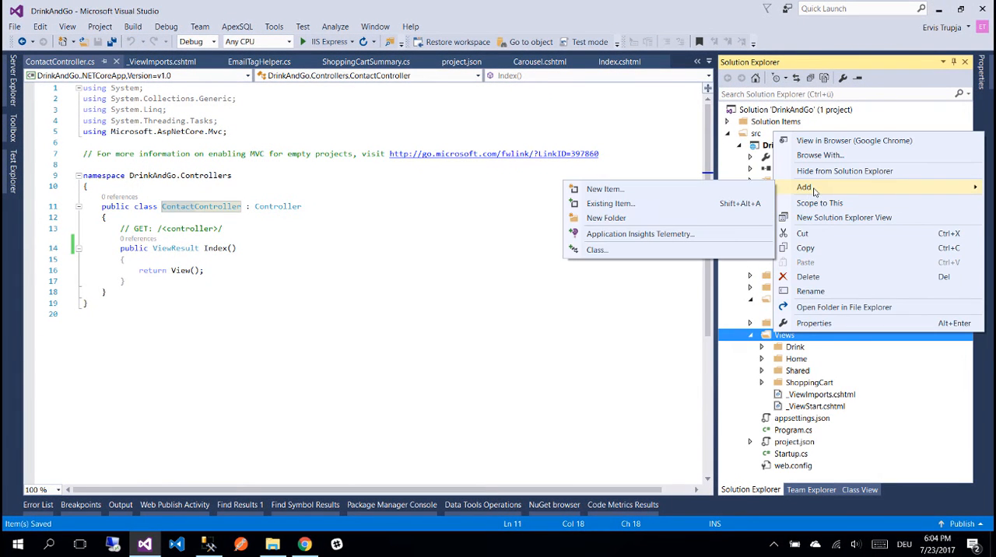
{"action": "left_click", "coordinate": [607, 218]}
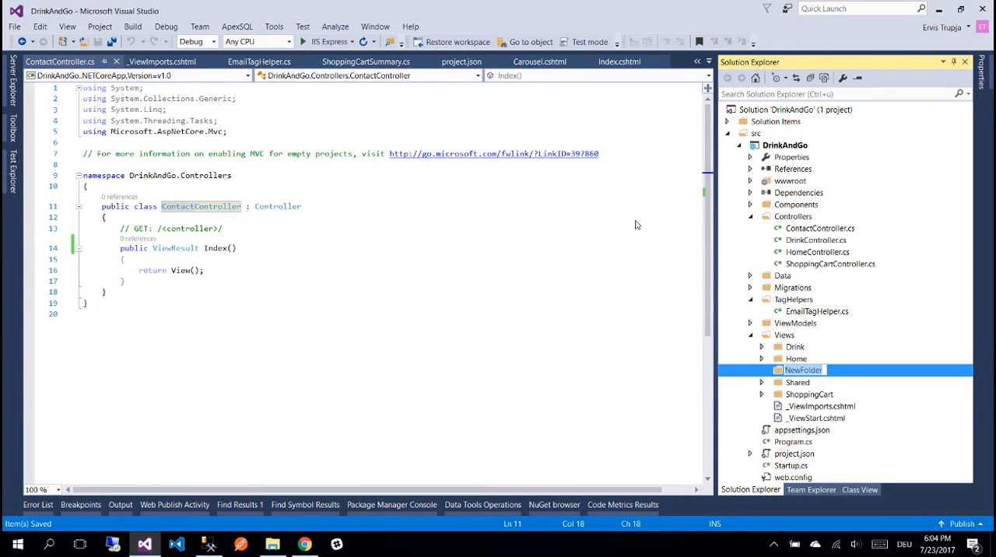
{"action": "type", "text": "Contact"}
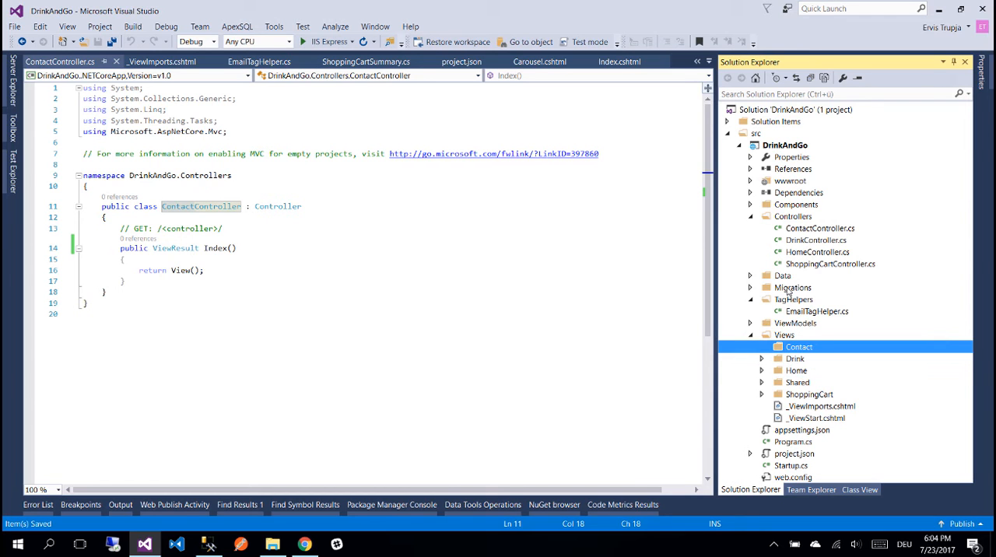
{"action": "right_click", "coordinate": [800, 345]}
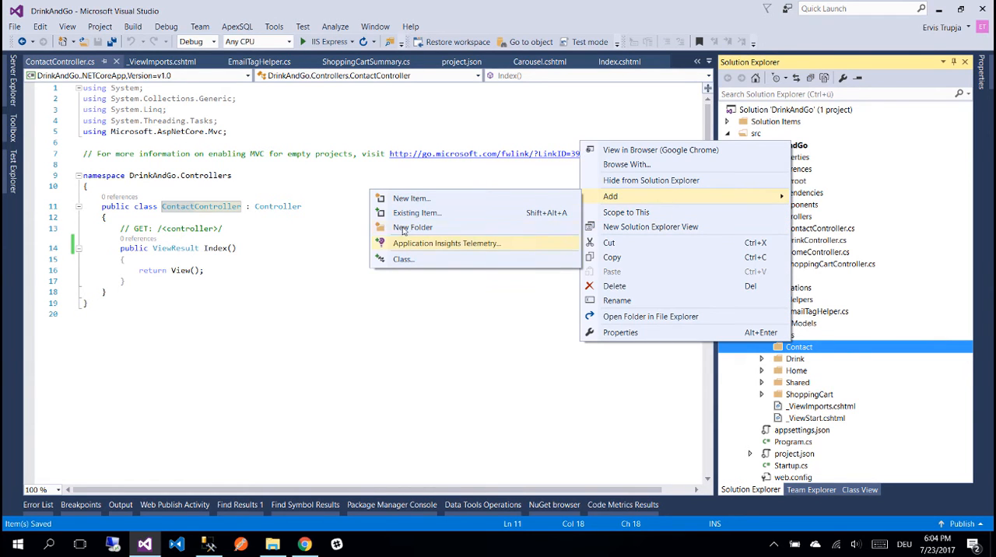
{"action": "left_click", "coordinate": [411, 198]}
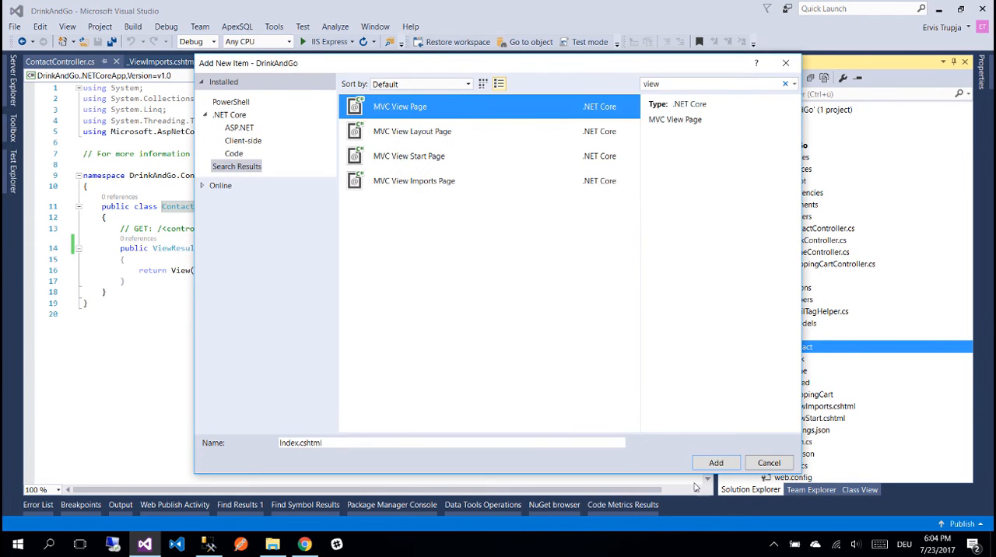
{"action": "left_click", "coordinate": [716, 463]}
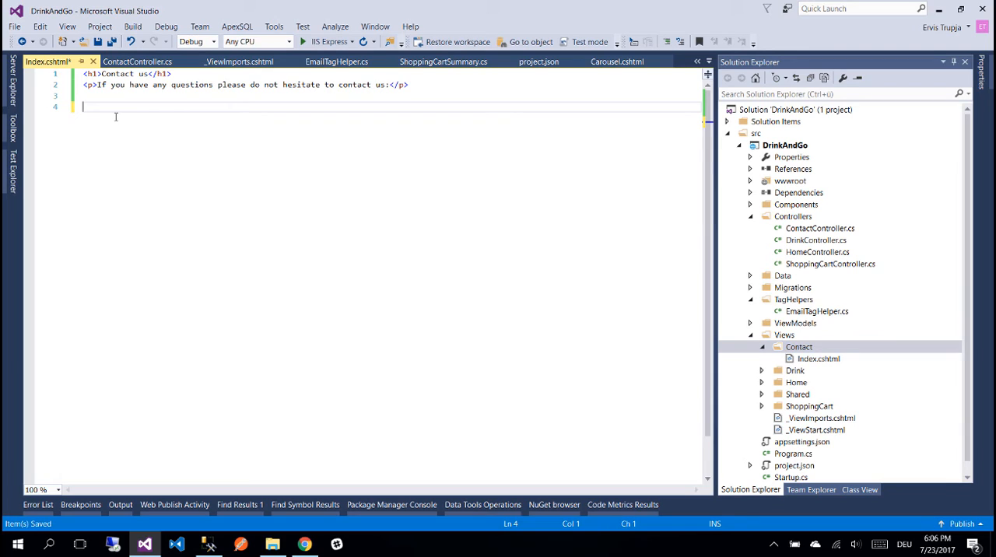
{"action": "type", "text": "<"}
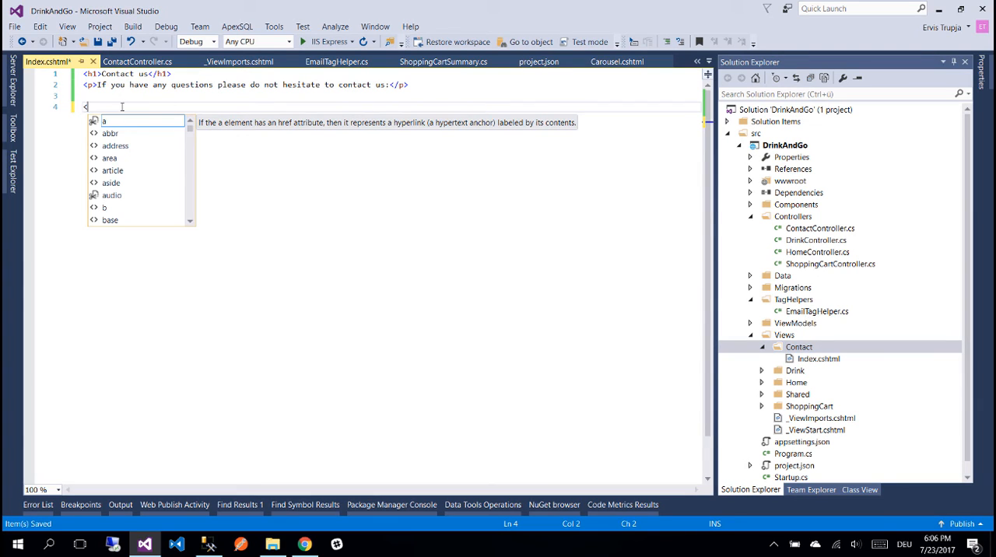
{"action": "type", "text": "email address></email>"}
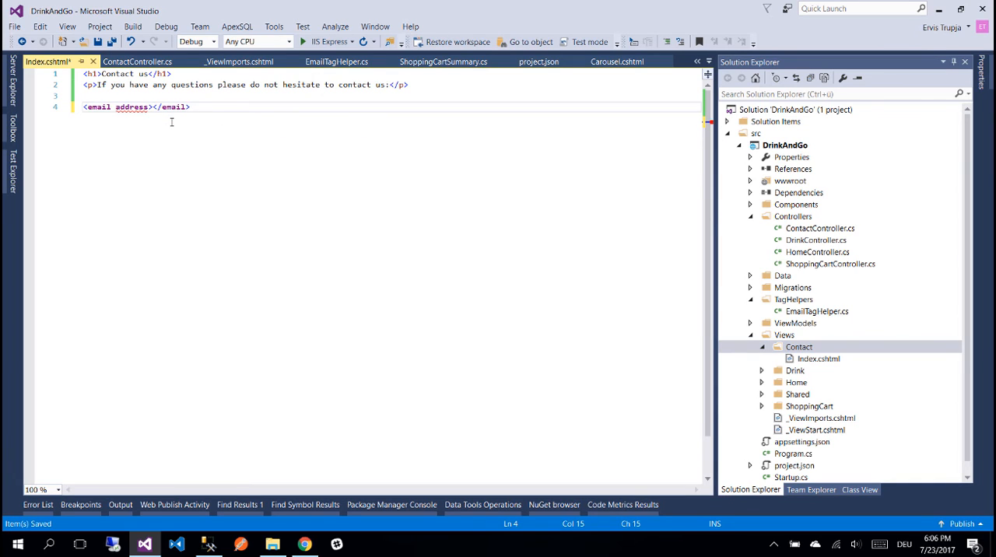
{"action": "type", "text": "=\""}
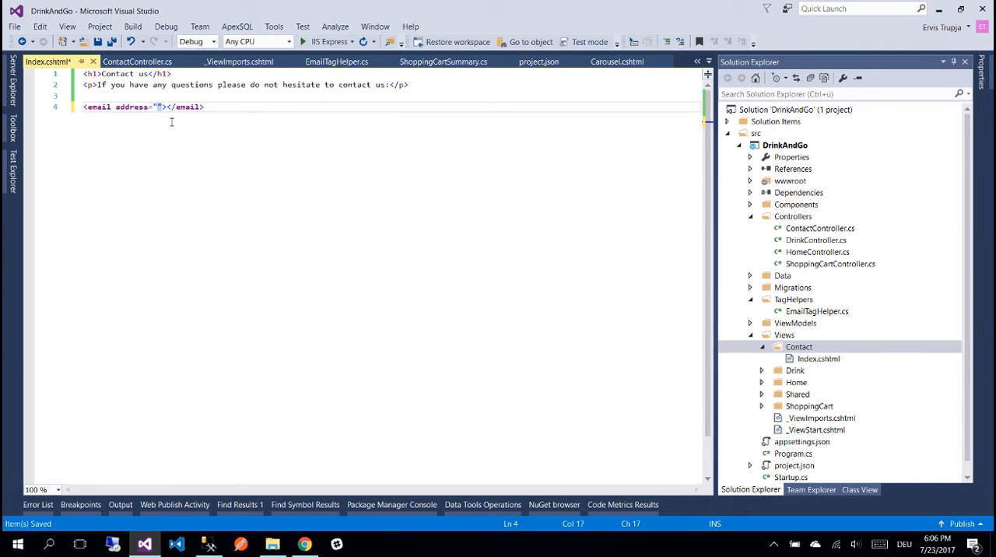
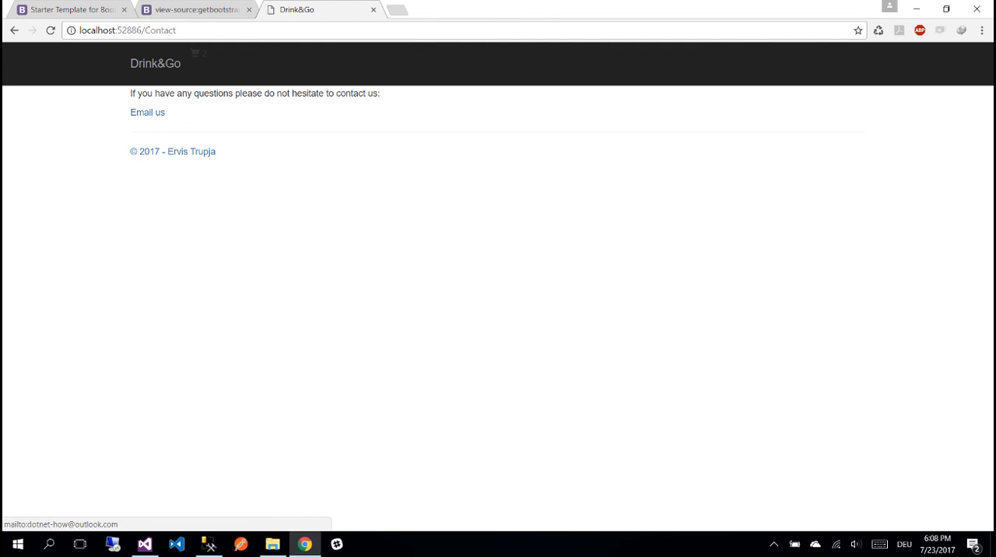
Step: Return to the Contact view code after checking the Email us mailto link in Chrome
{"action": "left_click", "coordinate": [146, 541]}
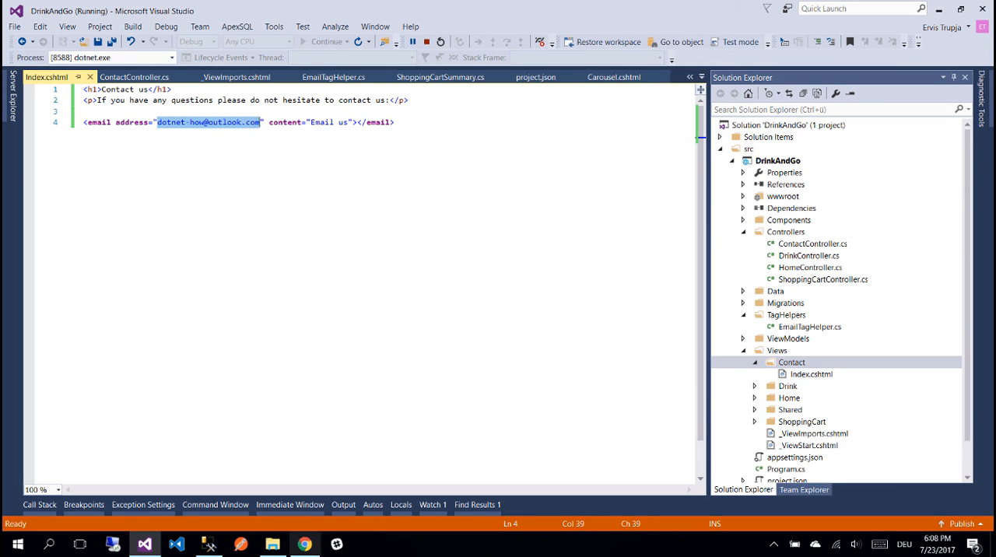
{"action": "mouse_move", "coordinate": [146, 112]}
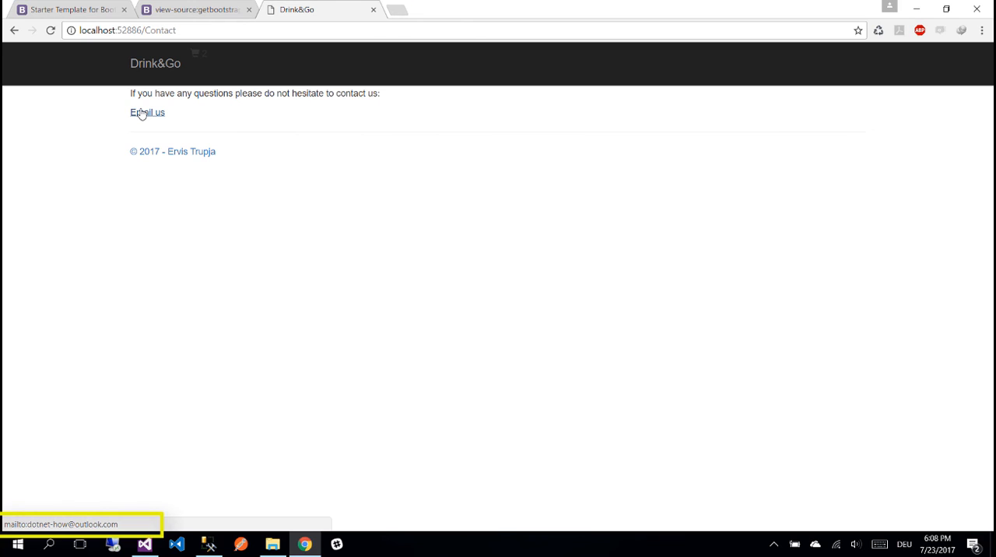